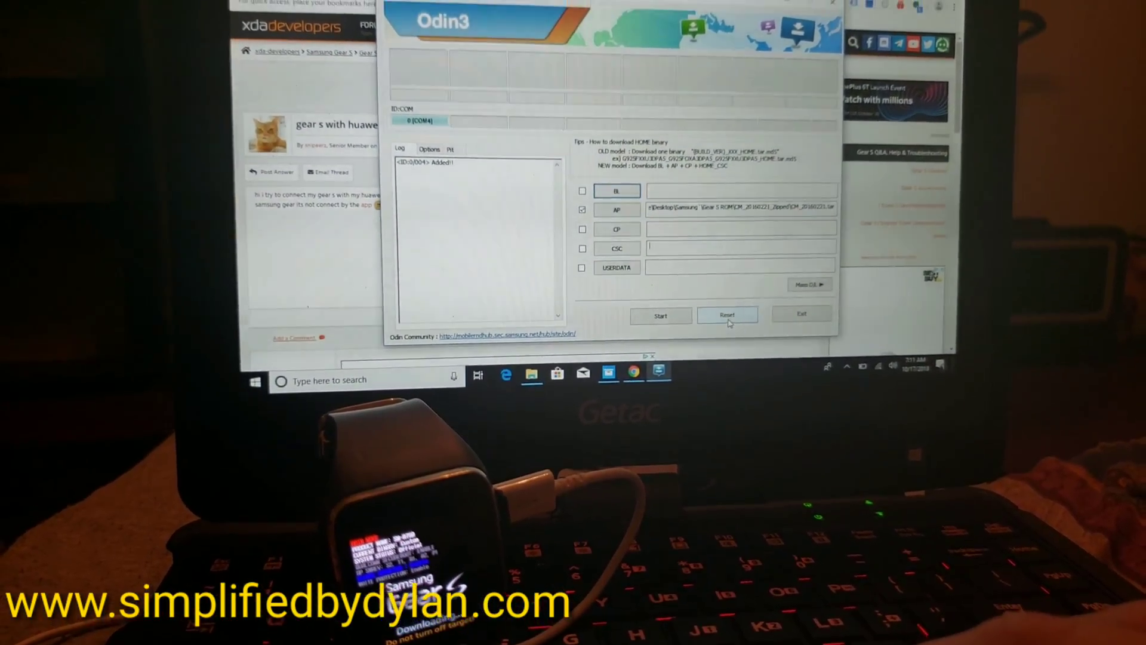
Reset the Odin3 session so the earlier log entries are cleared.
click(727, 314)
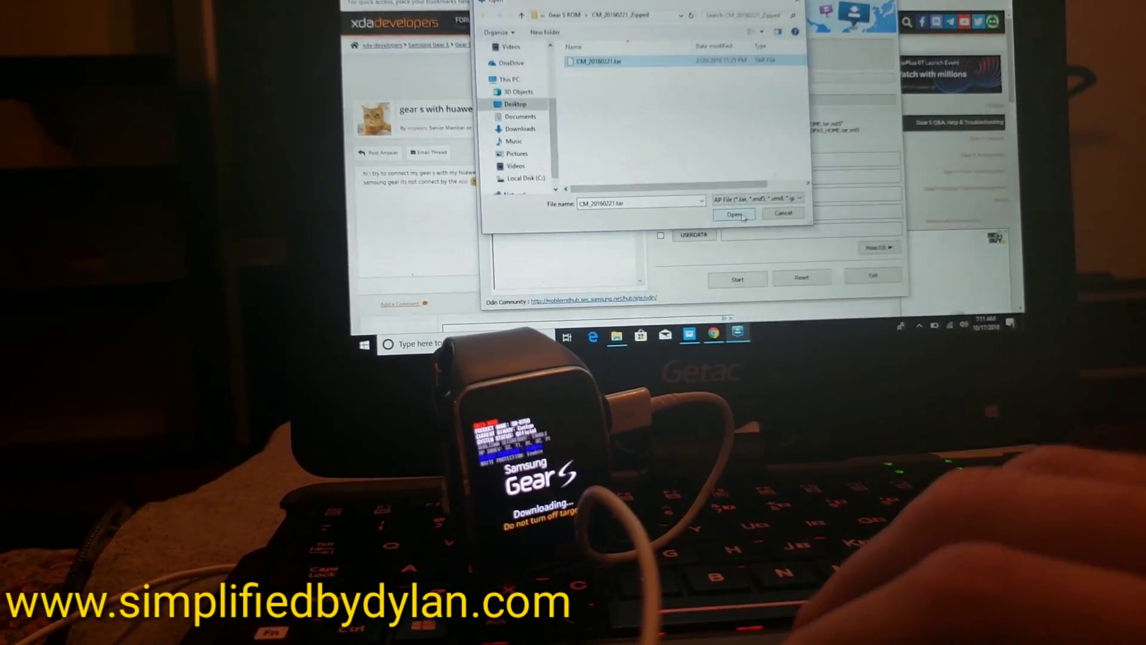
Load CM_20160221.tar into the AP slot and start flashing the Gear S.
click(734, 214)
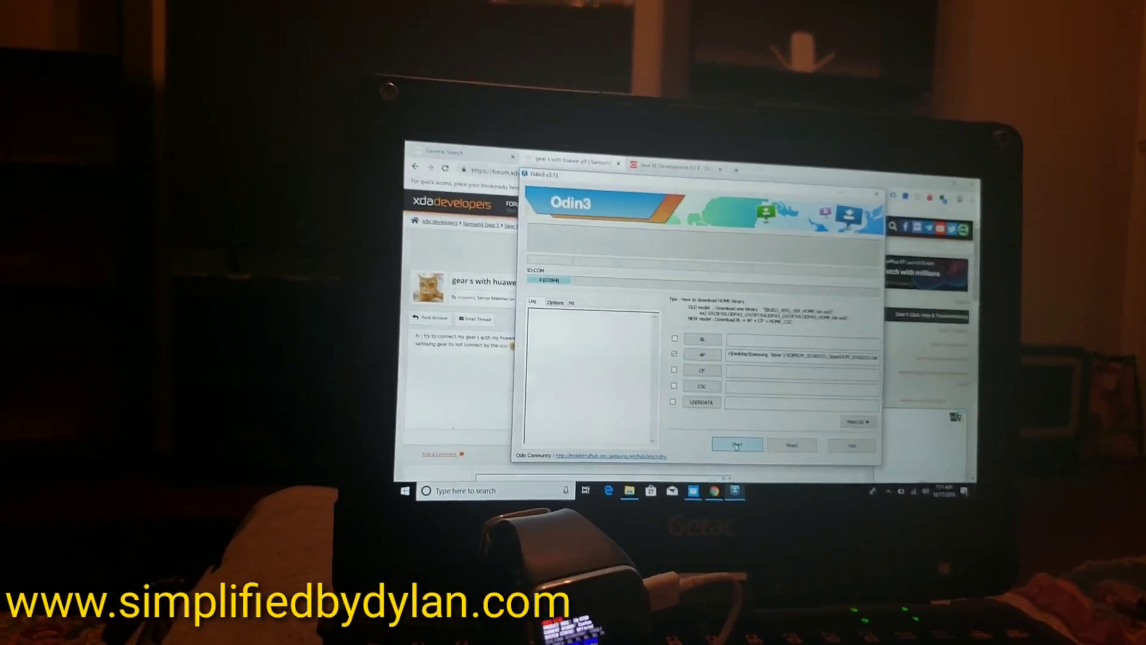
click(737, 444)
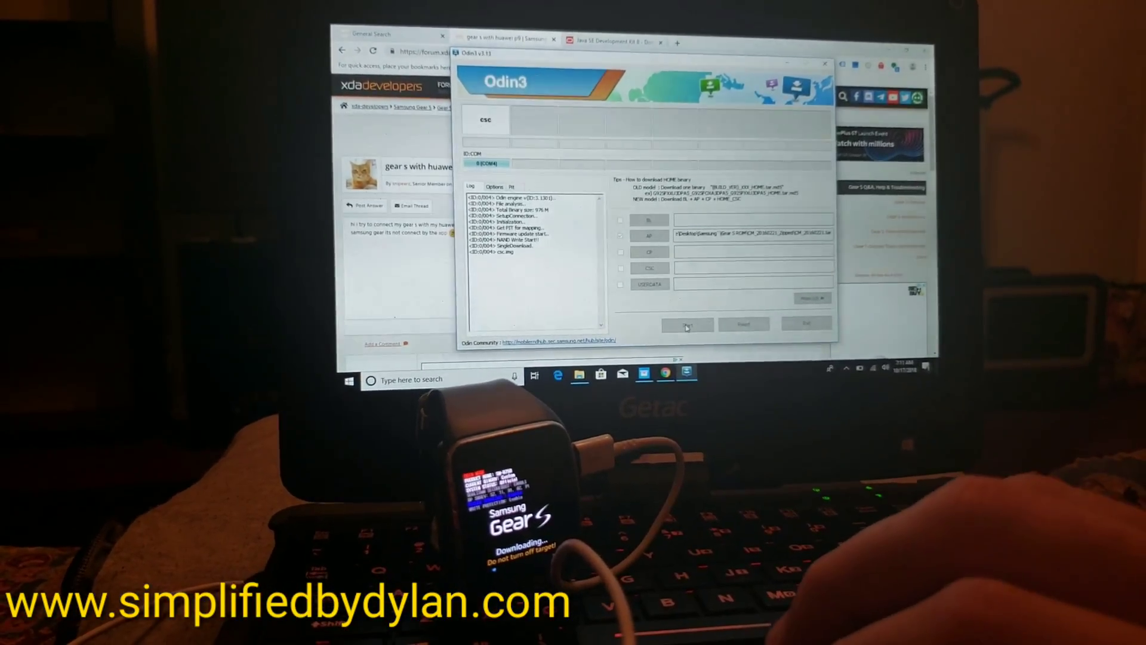